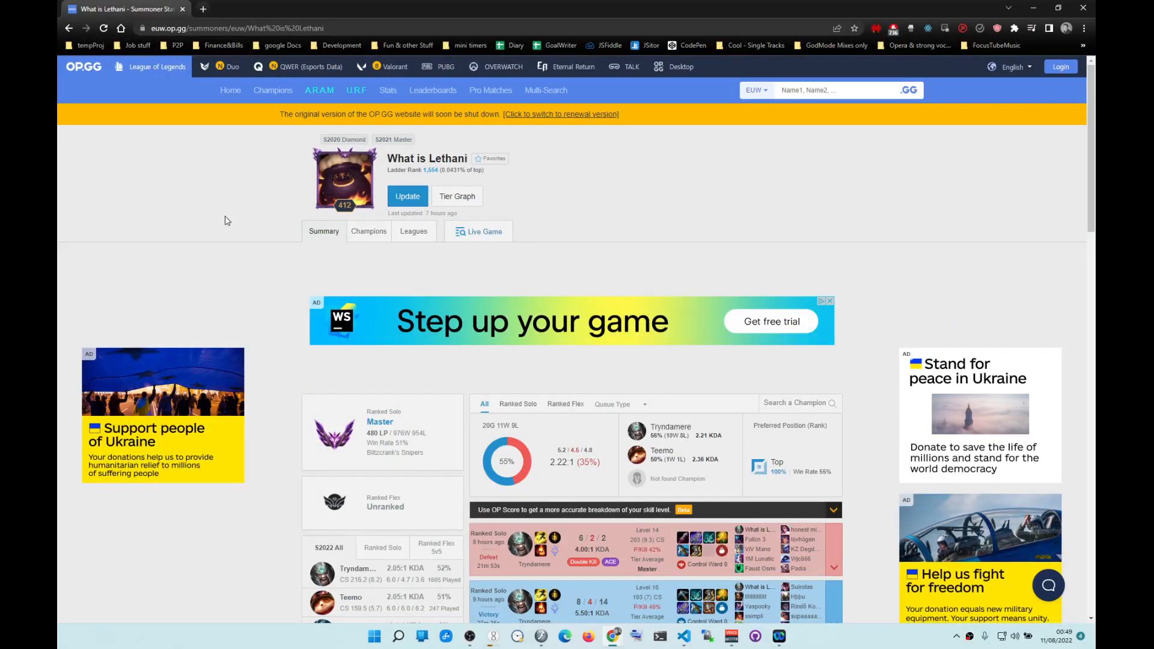
mouse_move(231, 234)
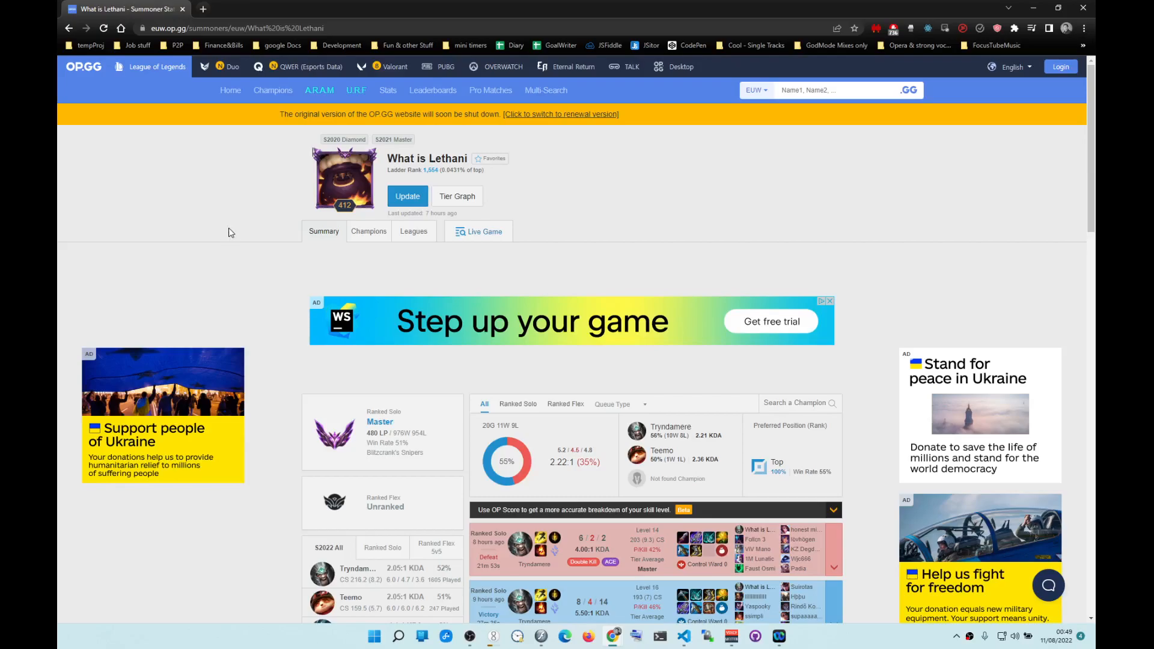
Scroll the 'What is Lethani' EUW profile down to the Ranked Solo panel and match list
scroll("down", 3)
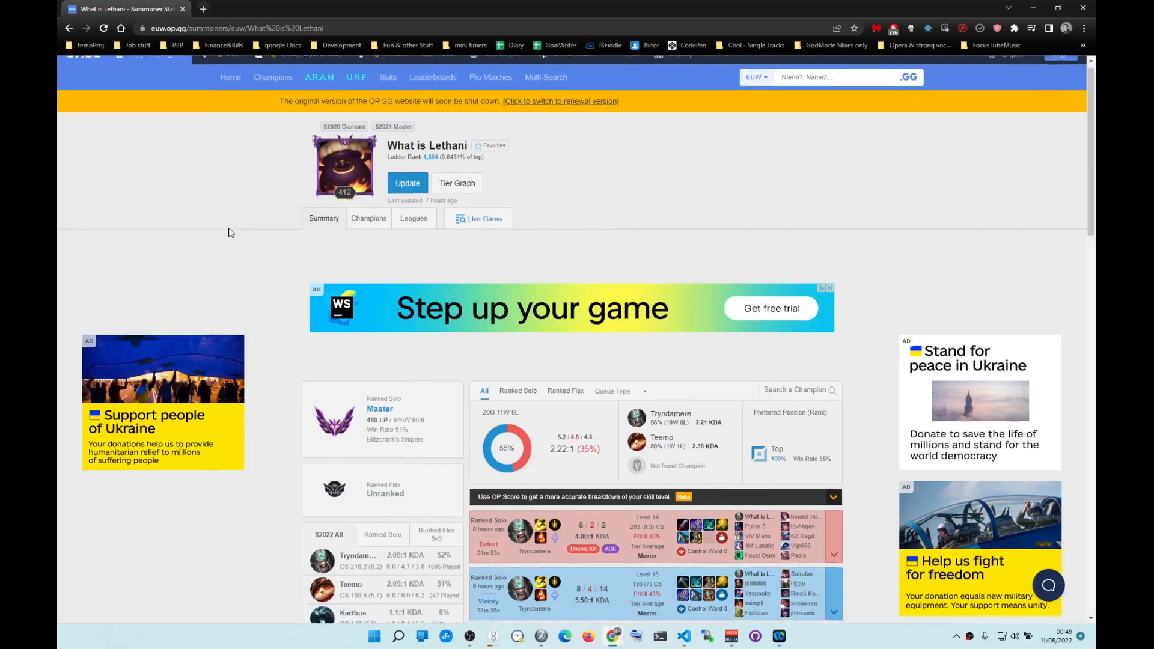
scroll("down", 3)
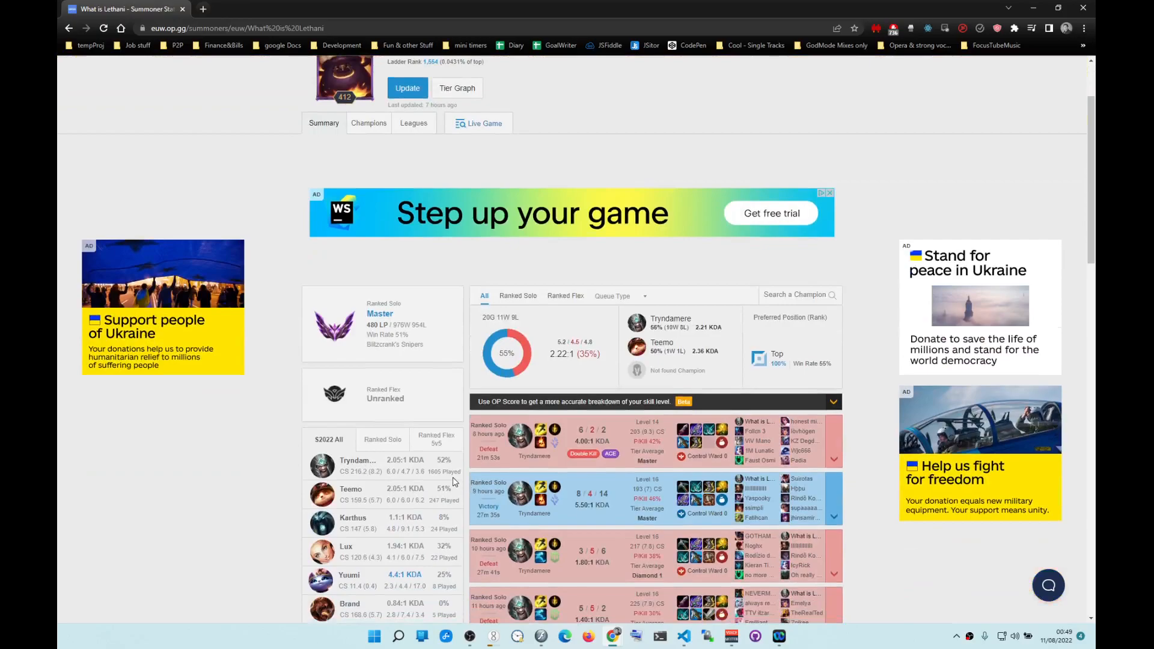
double_click(410, 324)
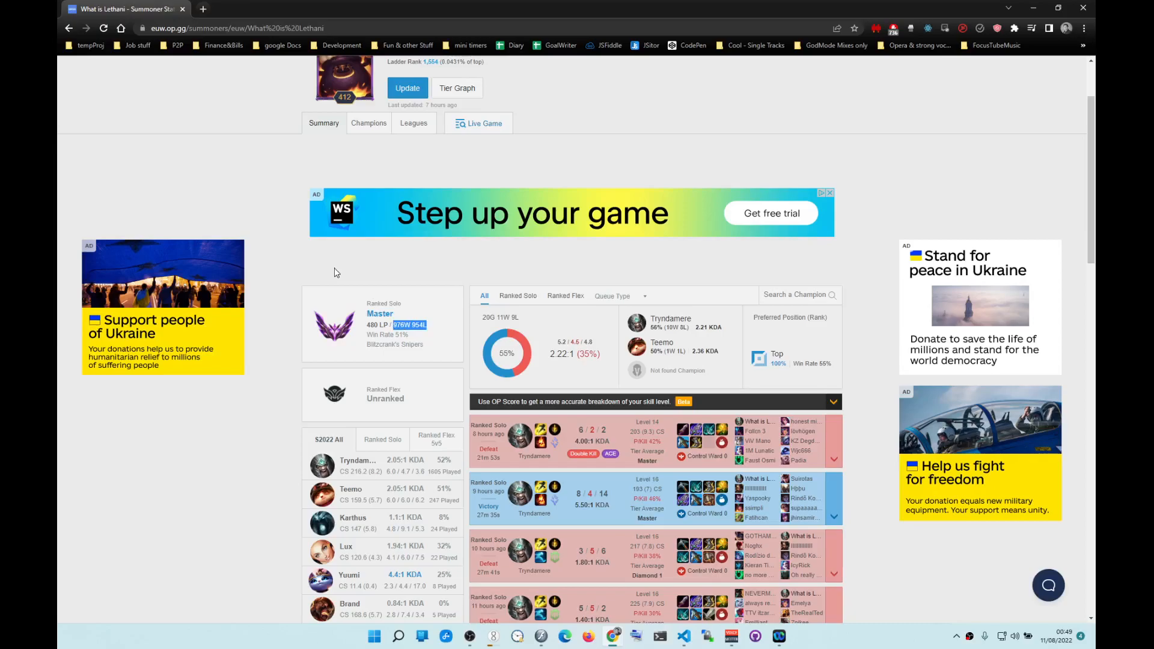
mouse_move(278, 327)
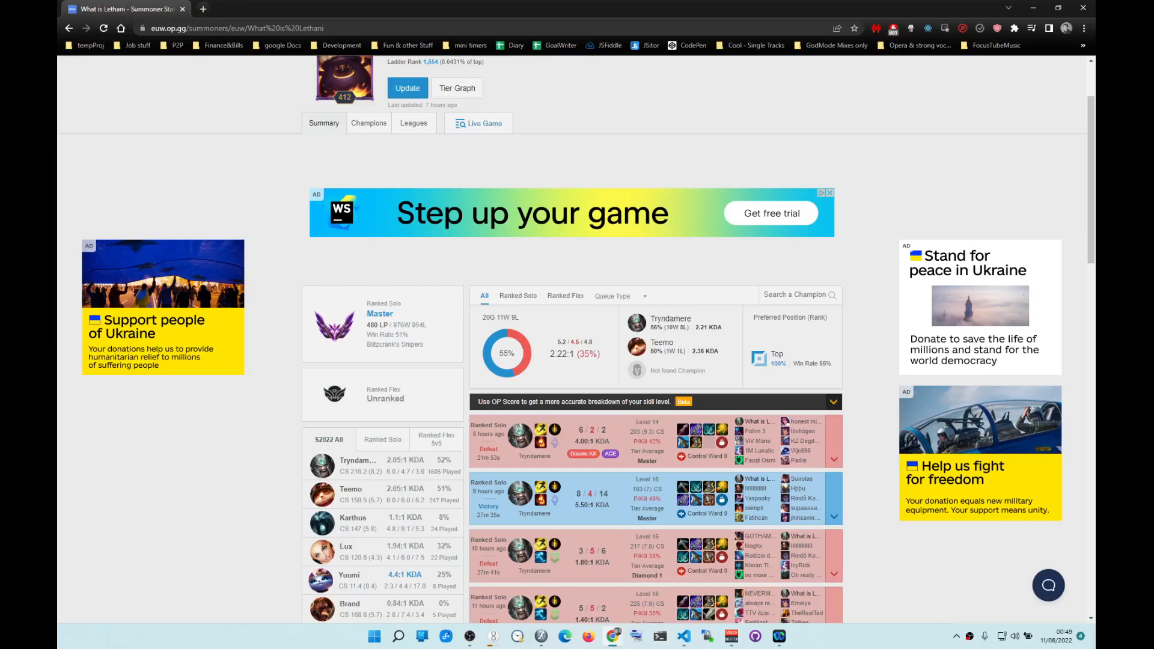
mouse_move(259, 407)
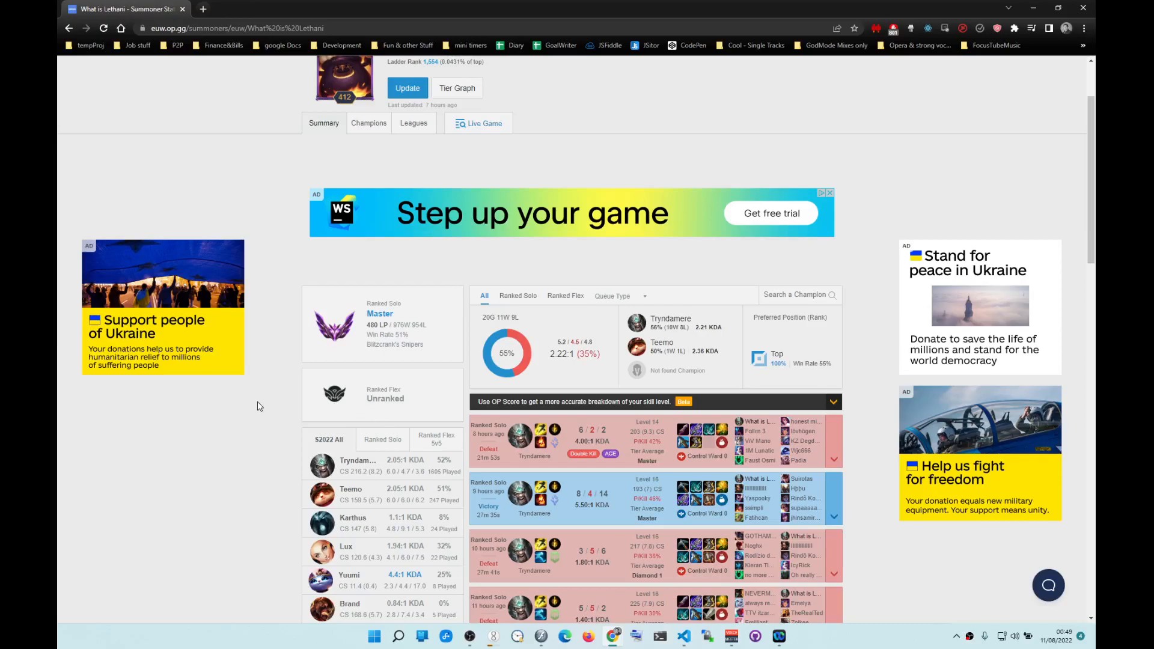